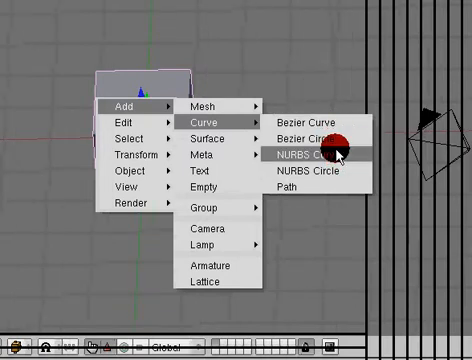
mouse_move(296, 192)
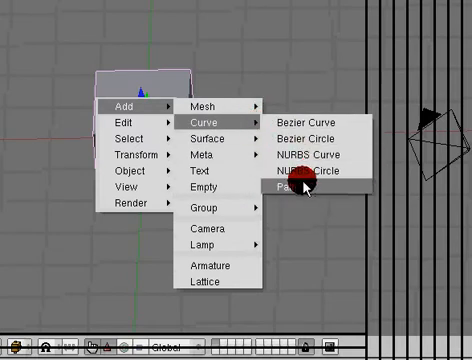
mouse_move(310, 172)
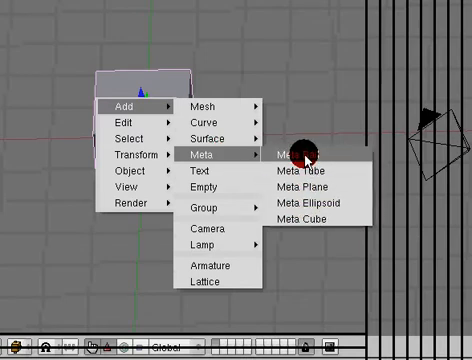
mouse_move(304, 156)
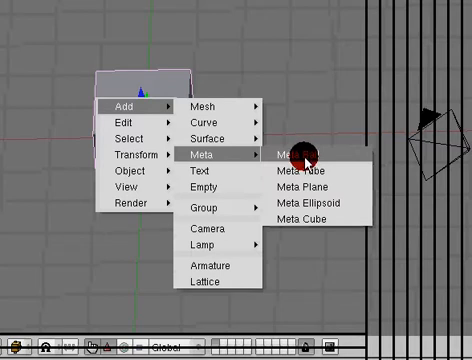
mouse_move(310, 170)
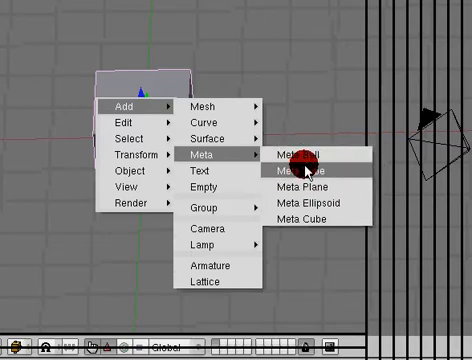
mouse_move(312, 158)
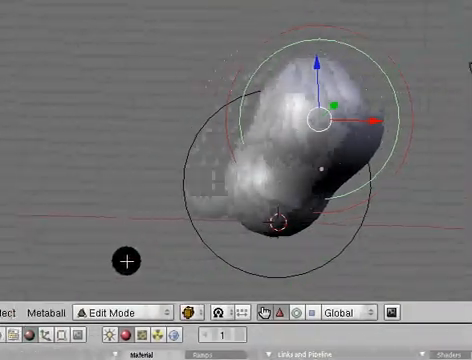
Convert the metaball via Alt+C, choosing Mesh (keep original)
click(116, 312)
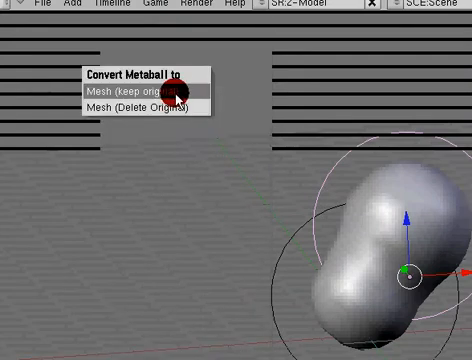
click(130, 88)
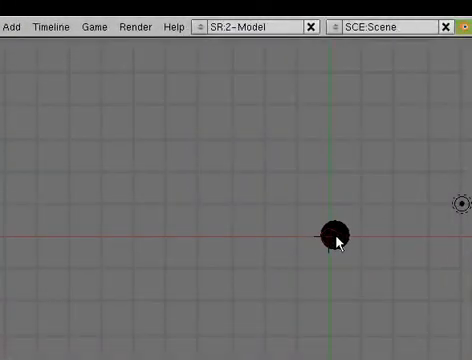
Select the newly added NURBS Tube object in the scene
right_click(336, 236)
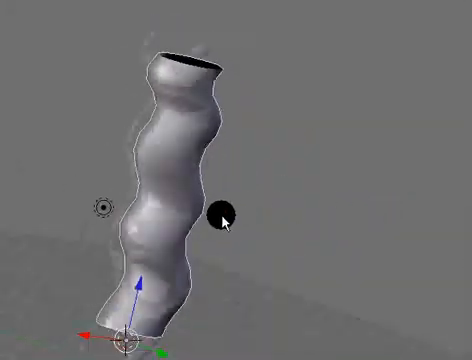
Orbit the view around the wavy tube to inspect its shape
drag(230, 220, 204, 164)
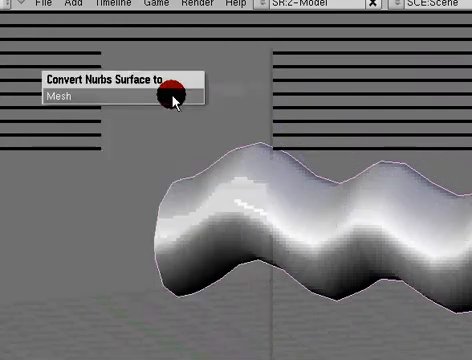
Convert the wavy NURBS surface via Alt+C, choosing Mesh
click(60, 96)
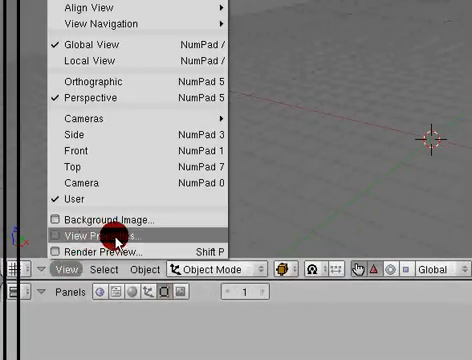
Show the Render Preview (Shift+P) panel, reposition it and enlarge it over the scene
click(96, 238)
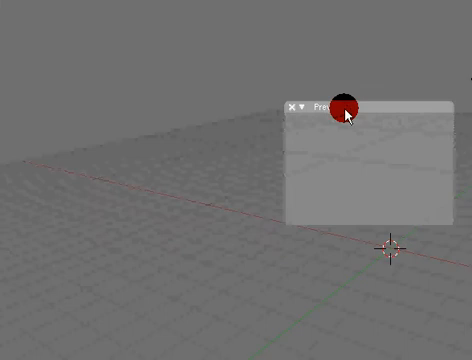
drag(344, 104, 336, 236)
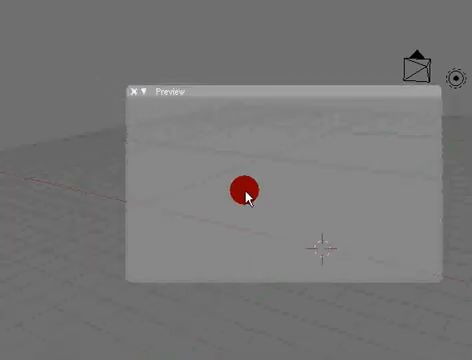
drag(248, 192, 132, 96)
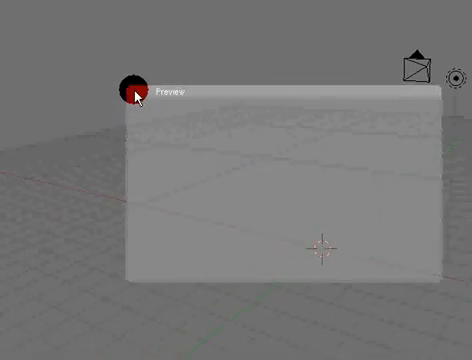